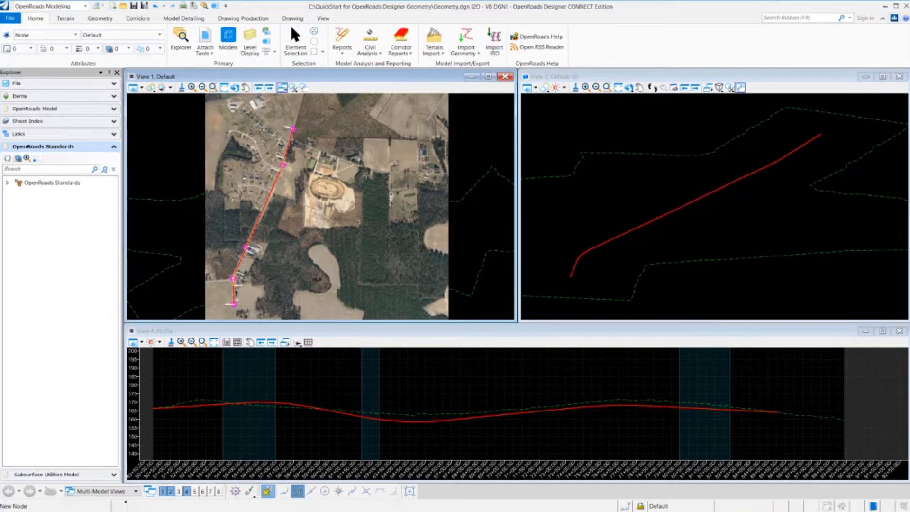
mouse_move(685, 299)
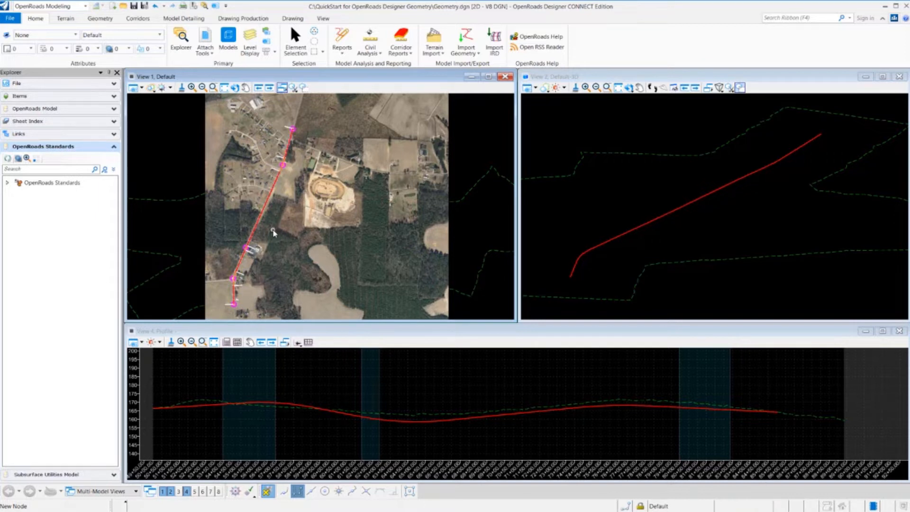
mouse_move(405, 398)
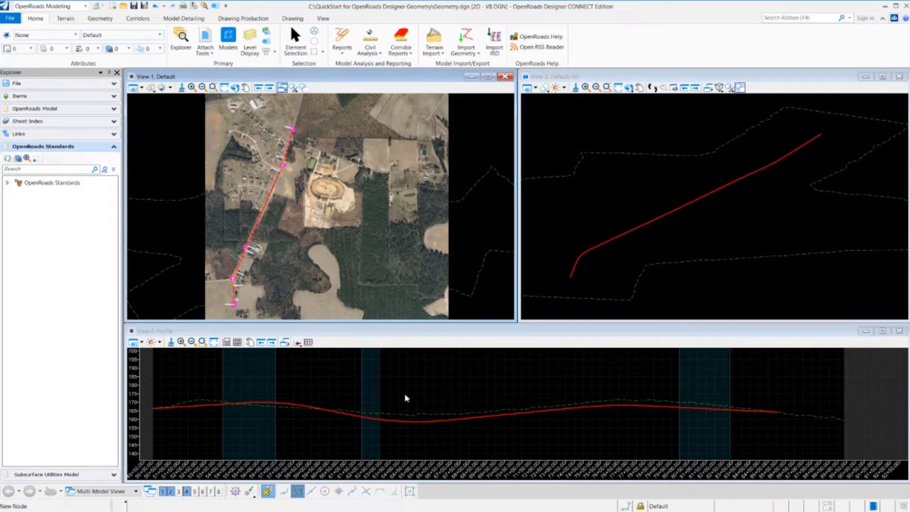
mouse_move(539, 432)
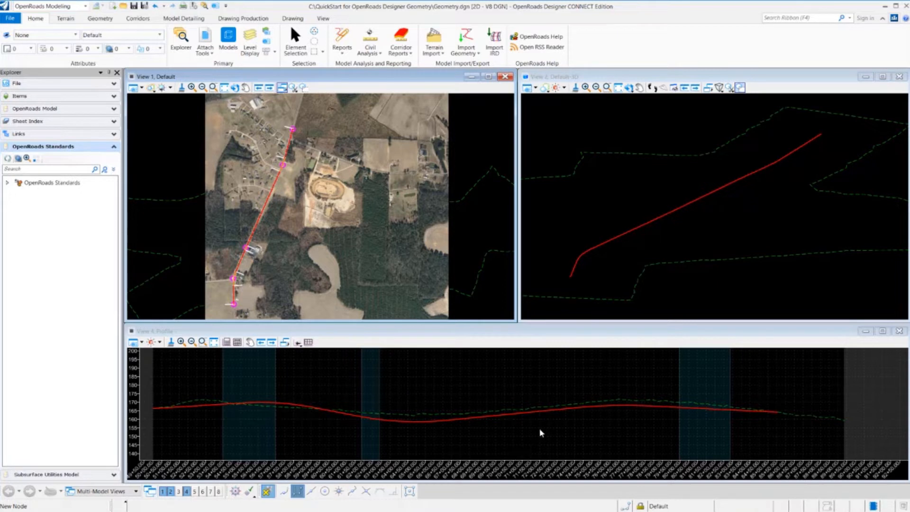
mouse_move(516, 463)
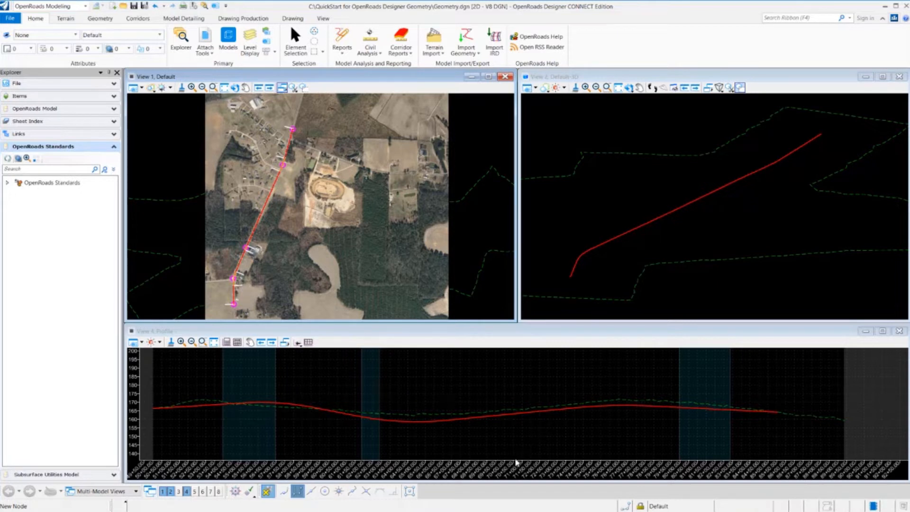
mouse_move(554, 396)
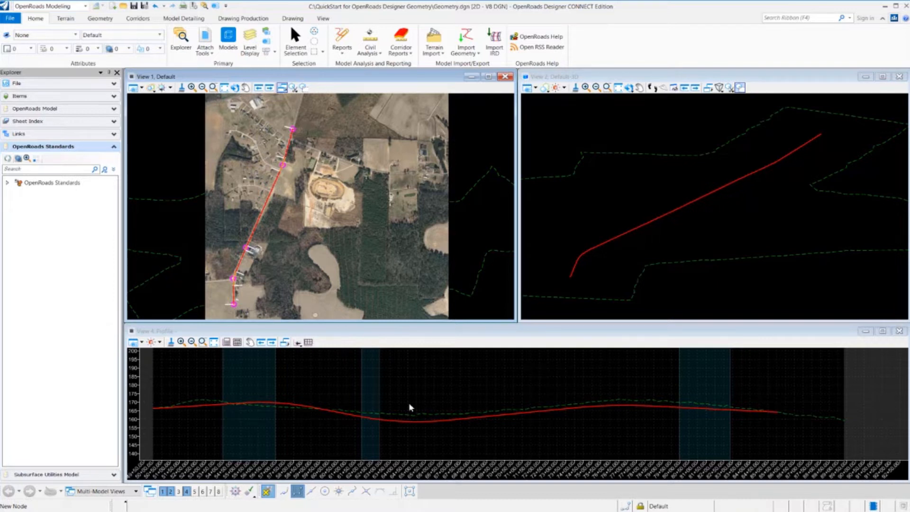
mouse_move(440, 400)
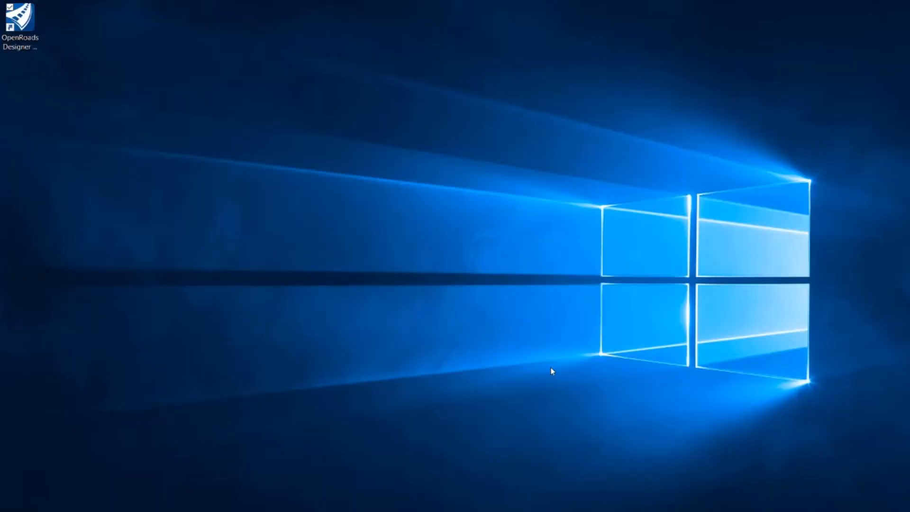
mouse_move(501, 361)
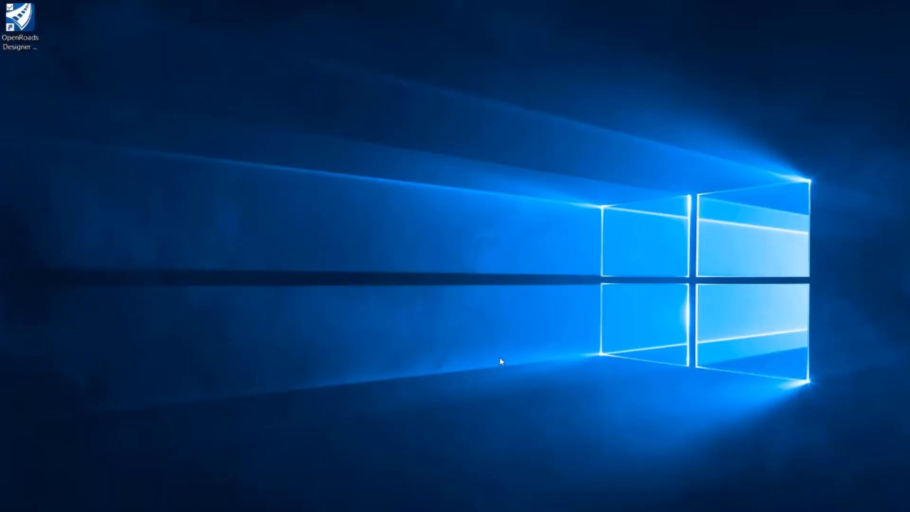
mouse_move(481, 349)
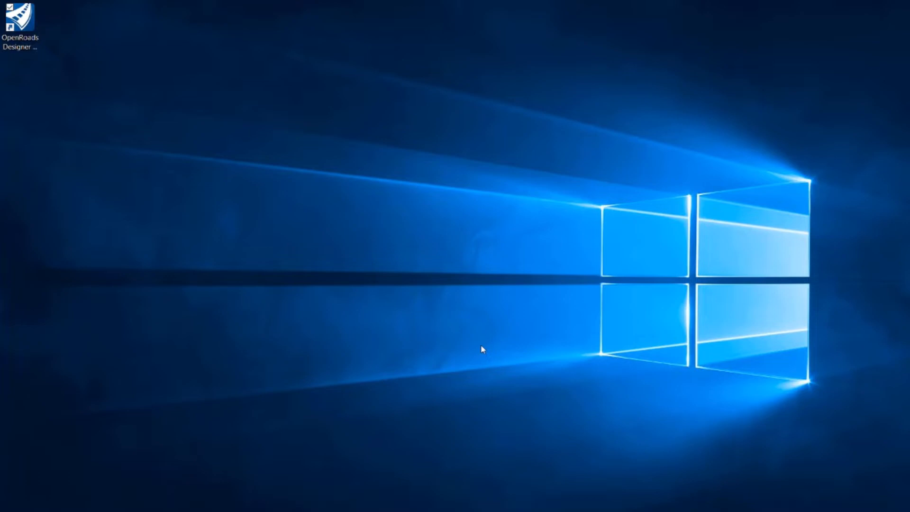
mouse_move(259, 334)
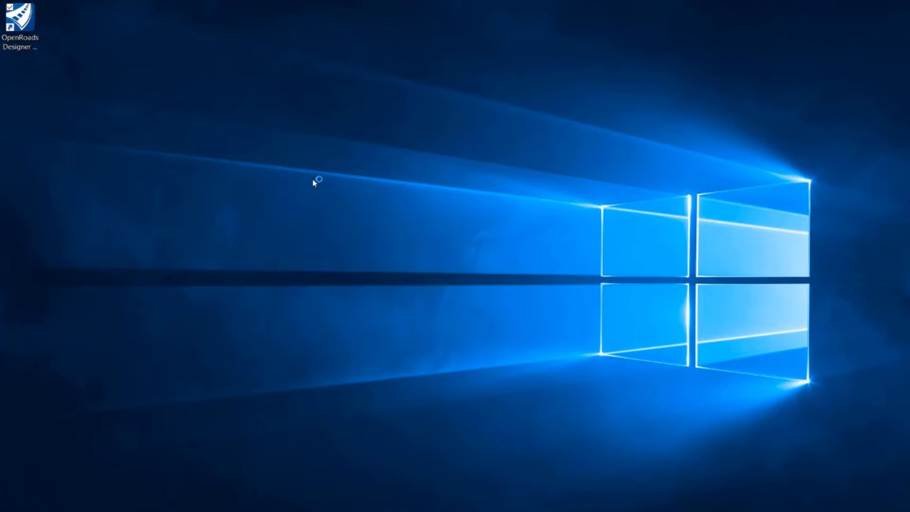
- Launch OpenRoads Designer from its desktop shortcut
double_click(19, 19)
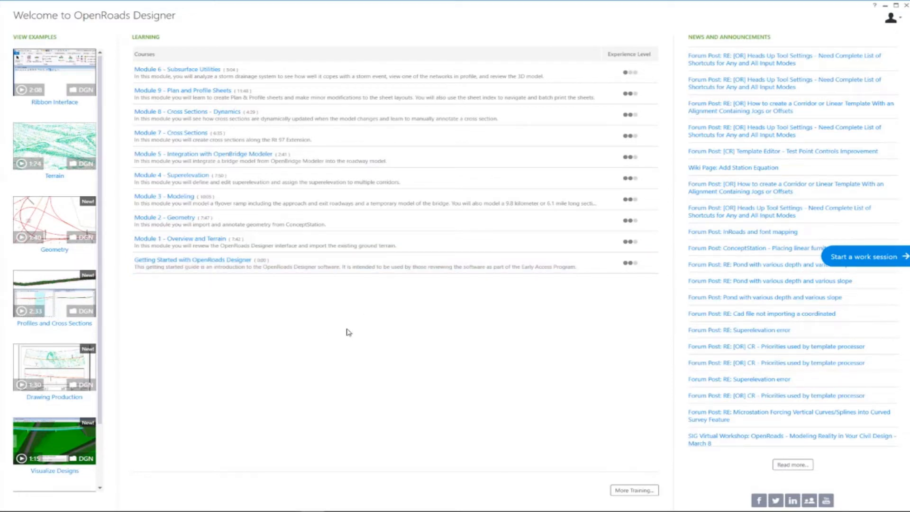
mouse_move(311, 345)
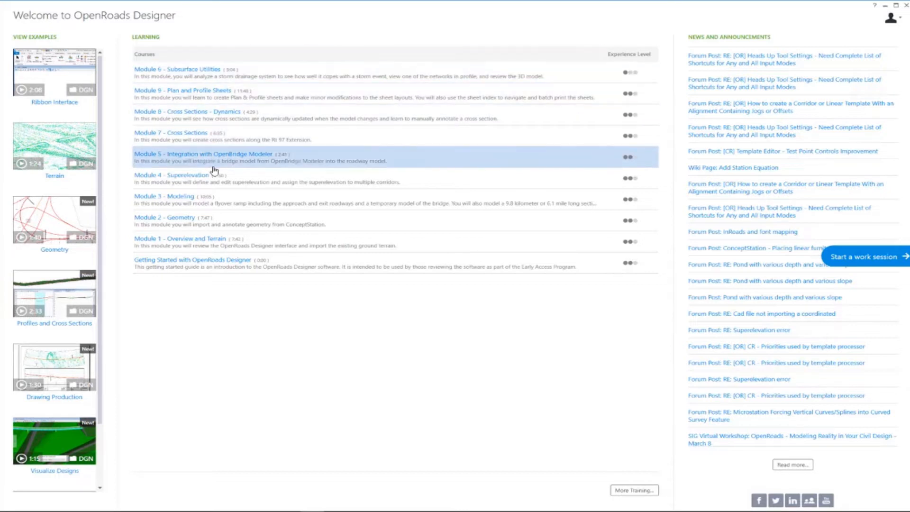
mouse_move(221, 196)
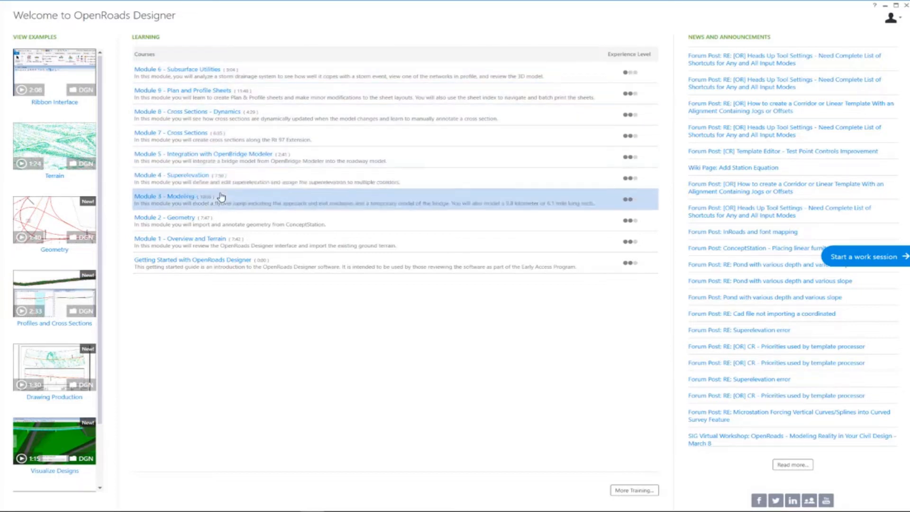
mouse_move(690, 368)
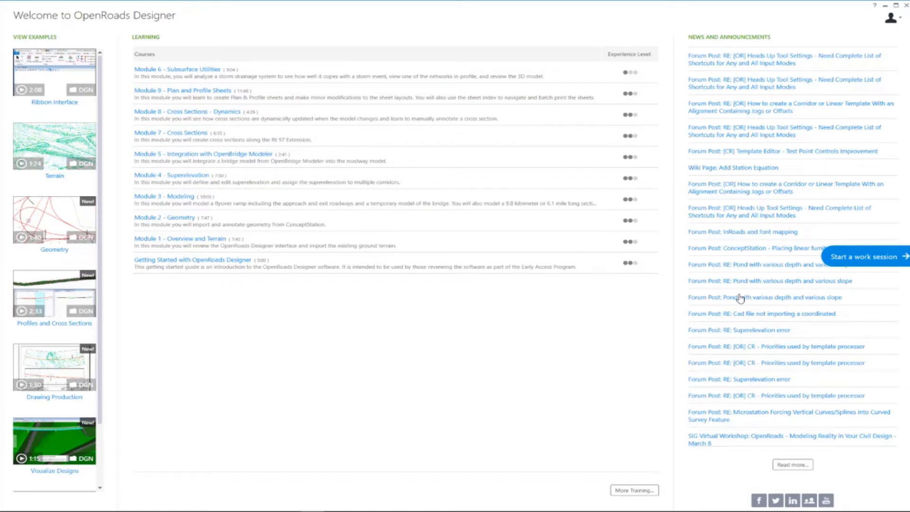
mouse_move(730, 96)
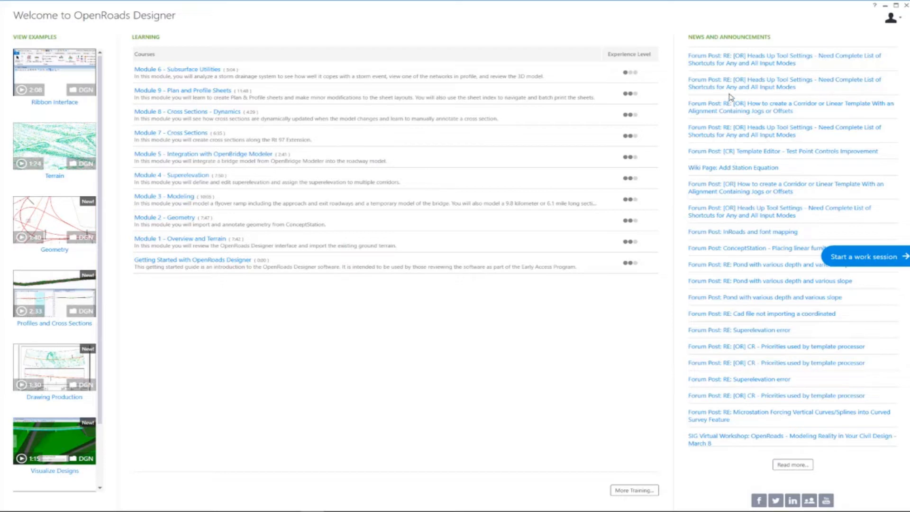
mouse_move(636, 295)
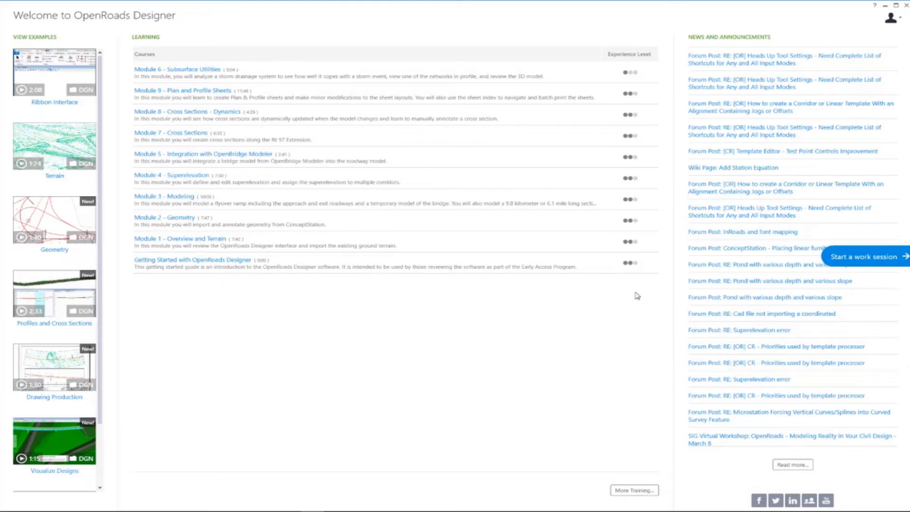
mouse_move(812, 295)
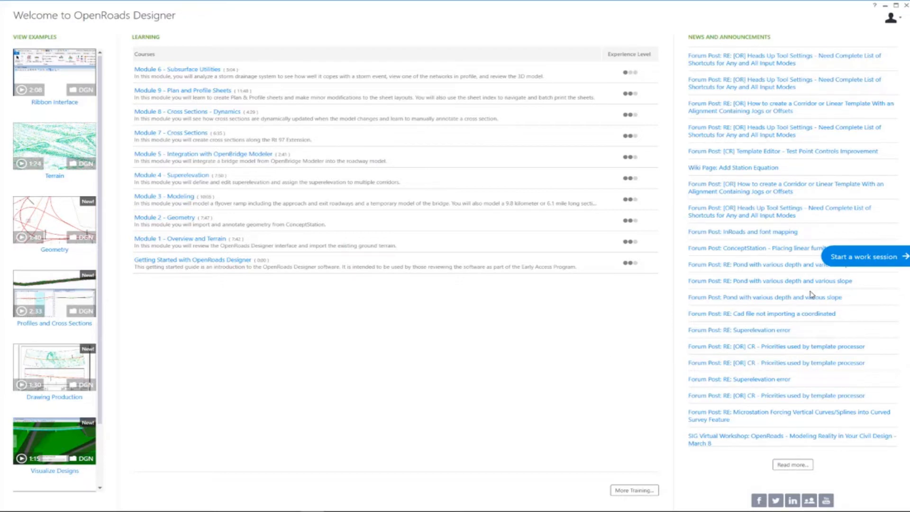
mouse_move(626, 340)
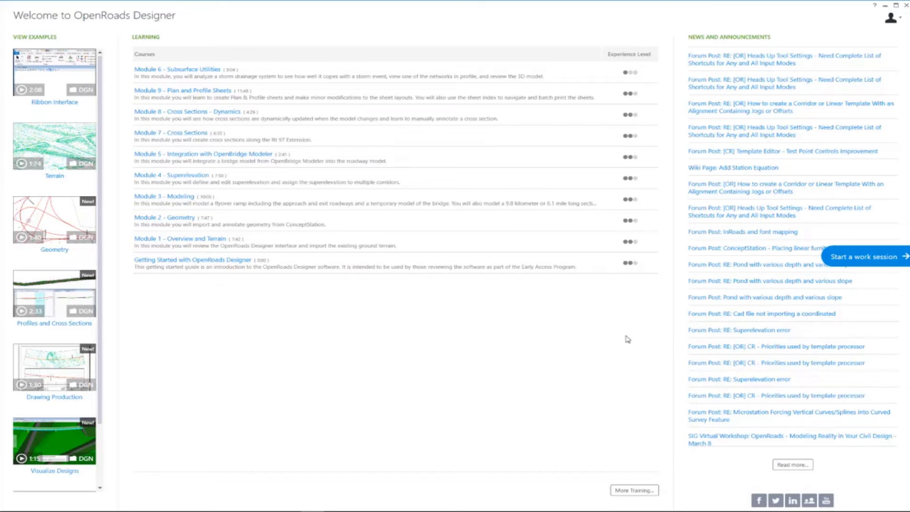
mouse_move(876, 261)
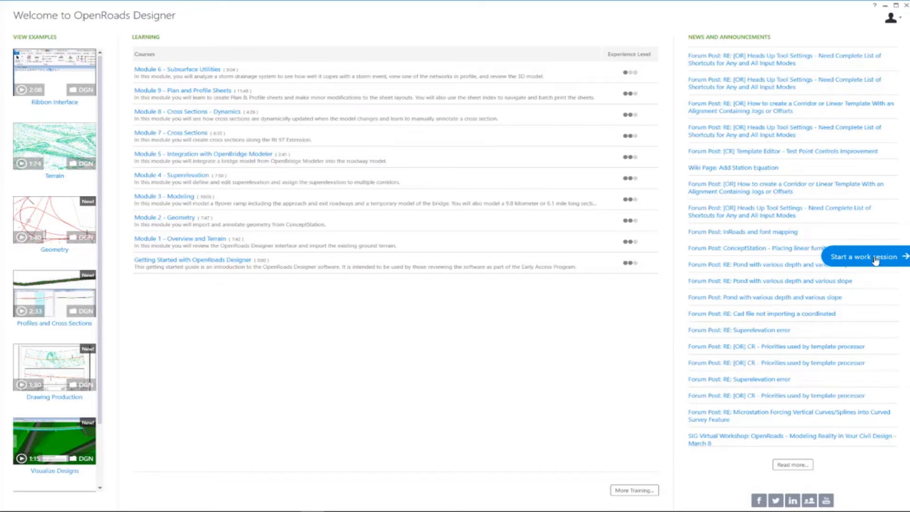
mouse_move(865, 325)
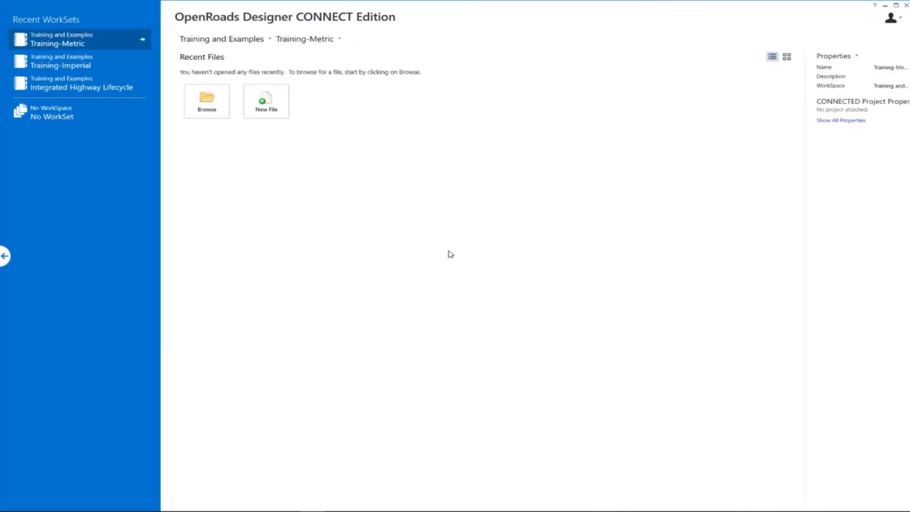
mouse_move(423, 254)
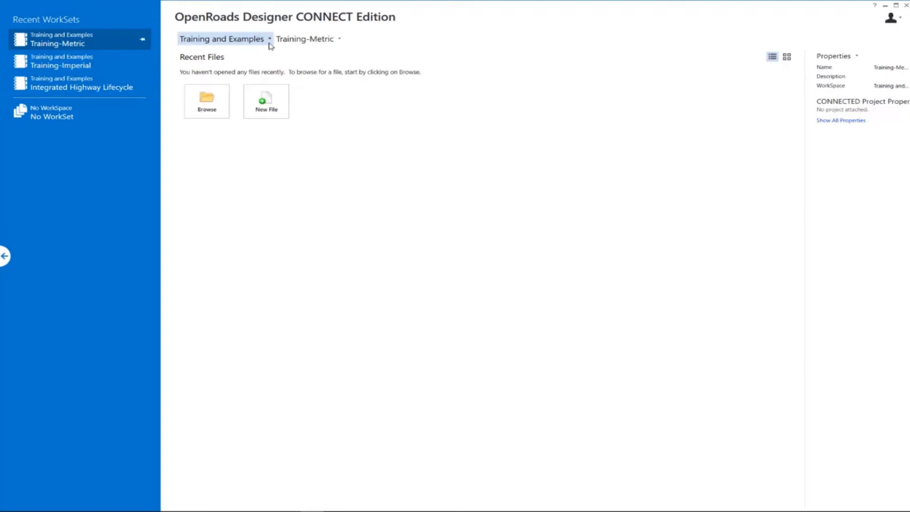
- Select Training-Imperial as the active WorkSet under the Training and Examples workspace
left_click(223, 38)
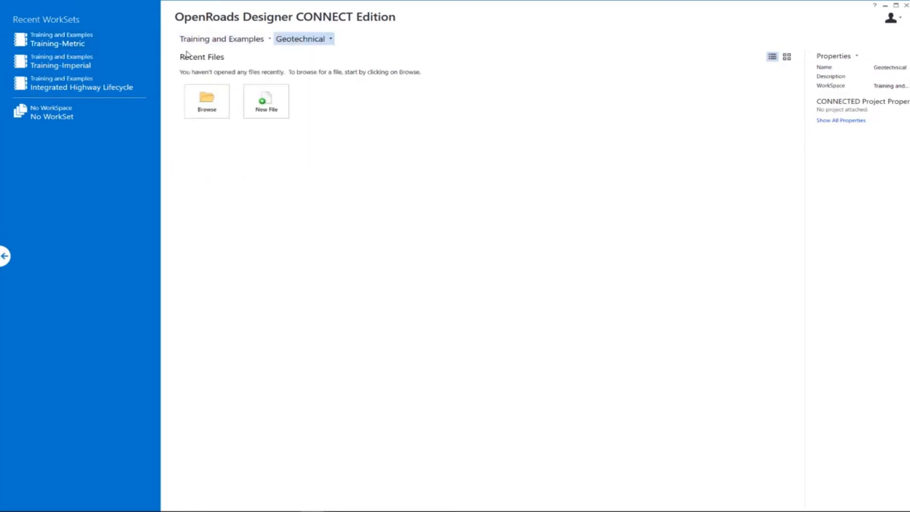
left_click(330, 38)
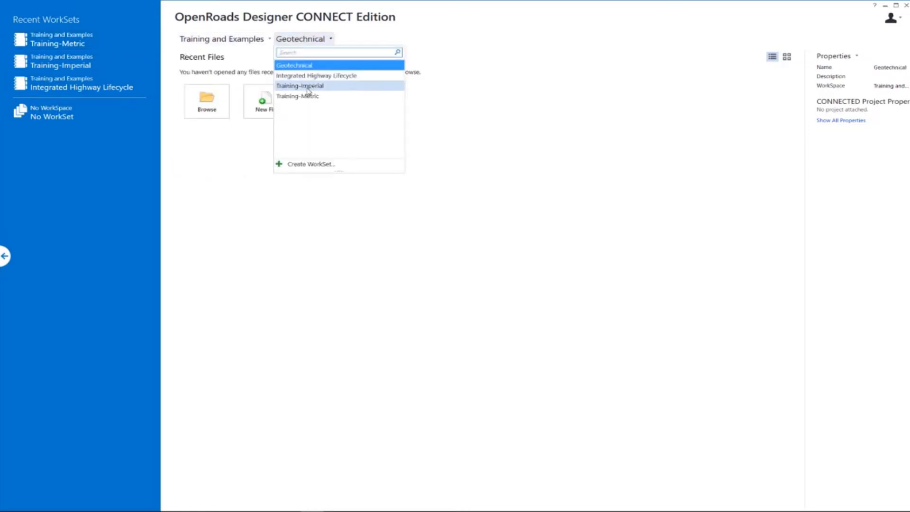
left_click(301, 85)
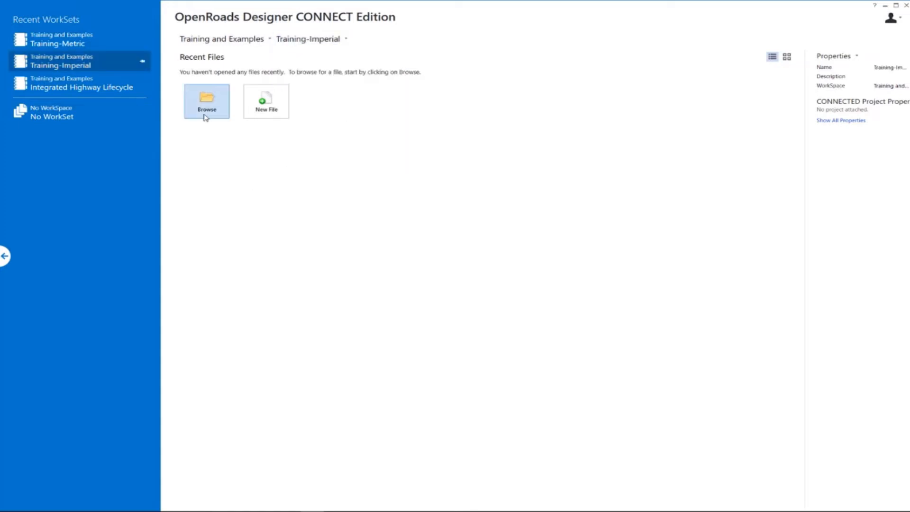
mouse_move(265, 100)
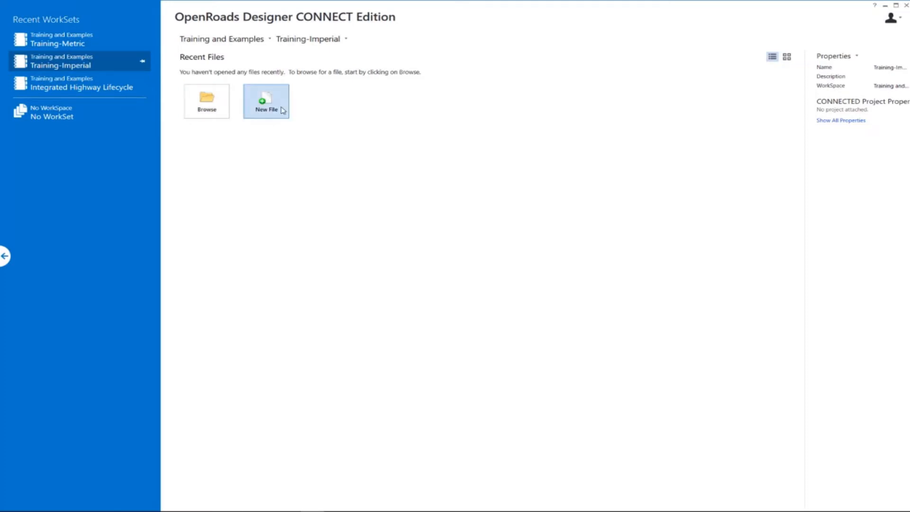
mouse_move(123, 136)
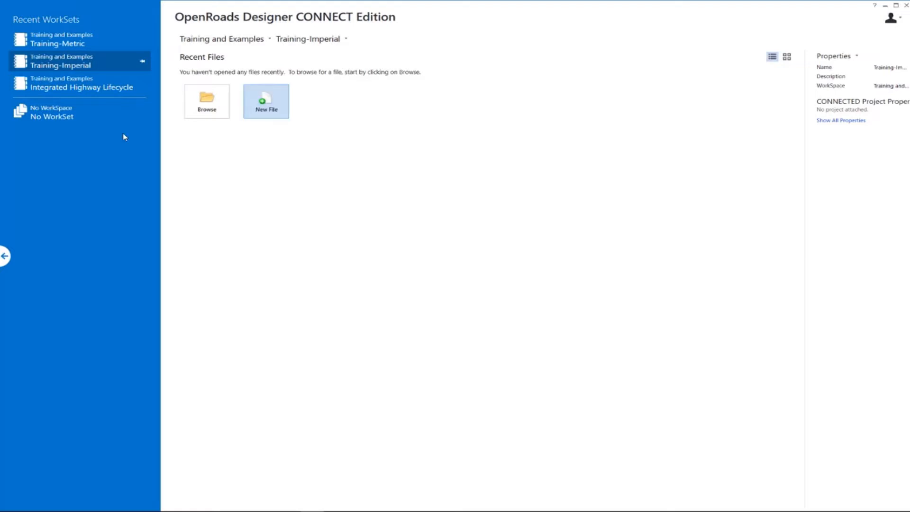
- Create a new Geometry.dgn from the Seed2D - Imperial Training seed in the QuickStart geometry folder
left_click(266, 102)
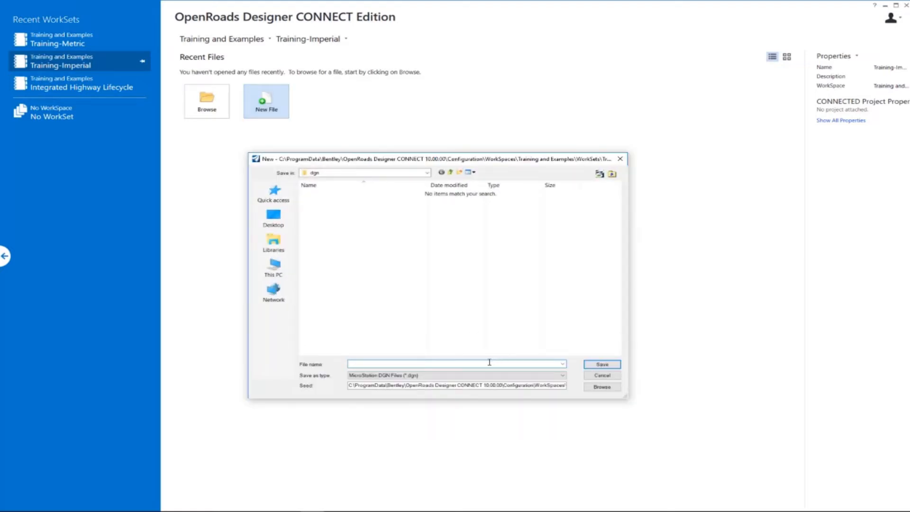
type("a")
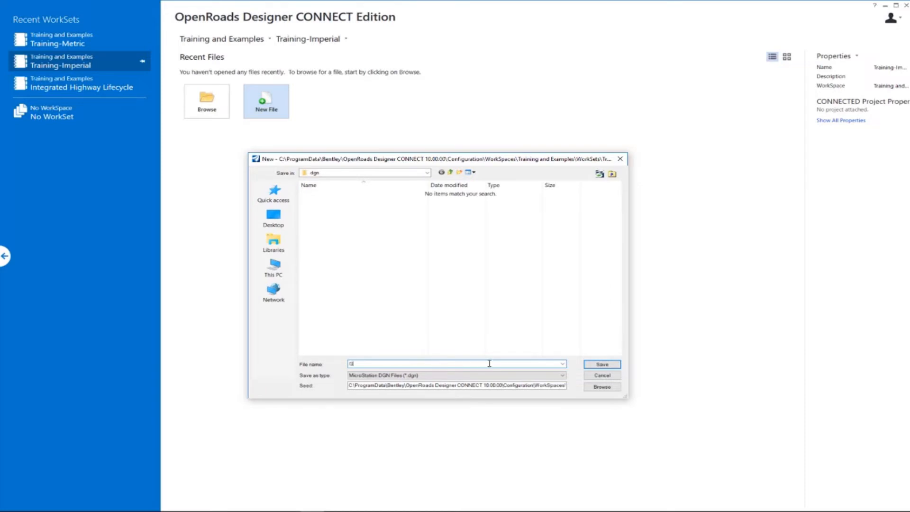
type("Geometry")
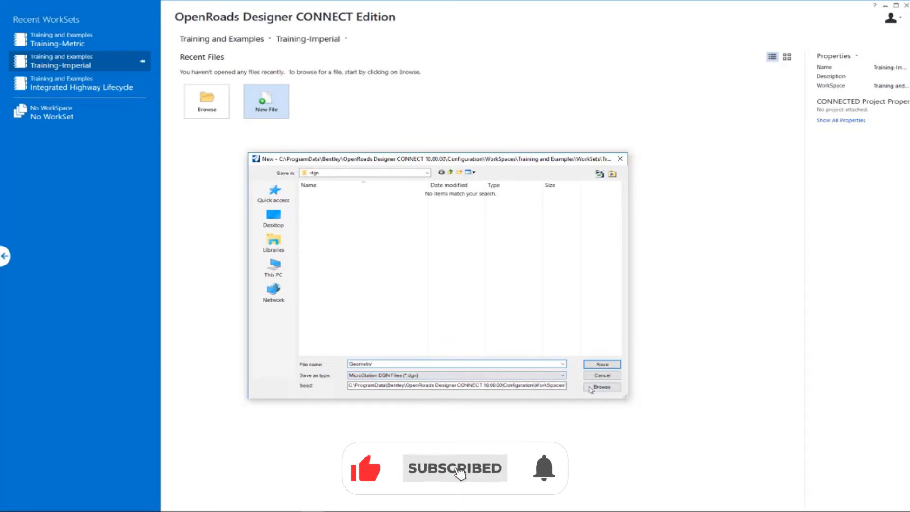
left_click(602, 386)
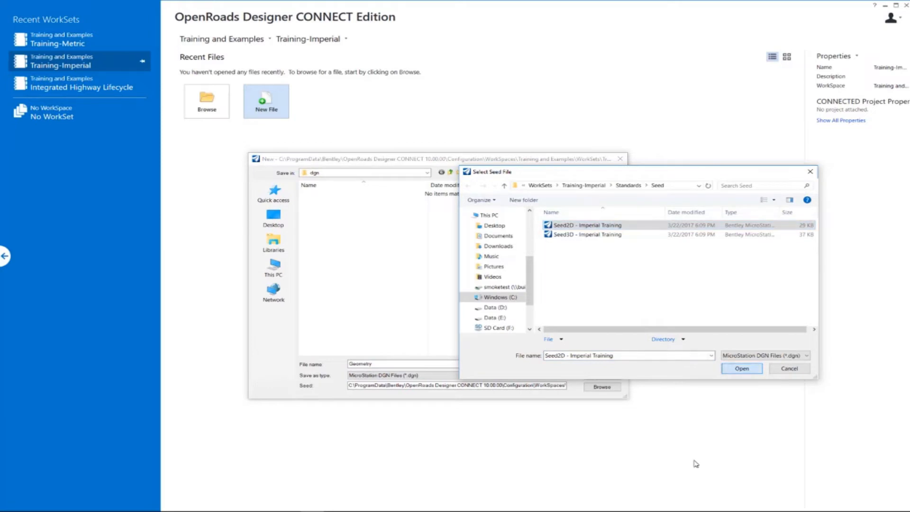
left_click(741, 367)
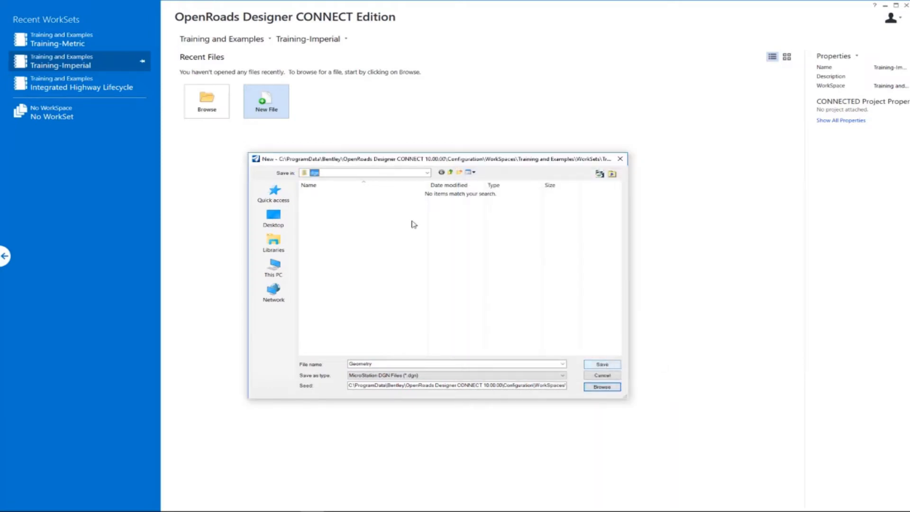
left_click(426, 172)
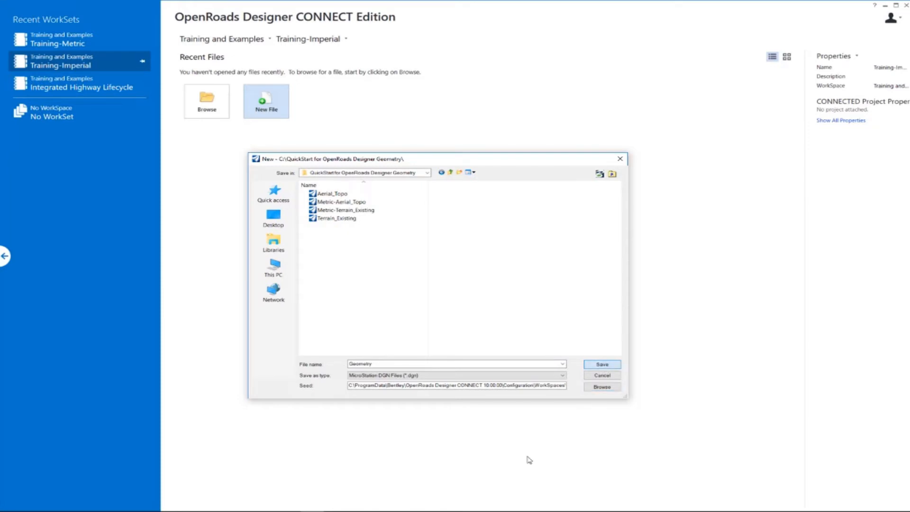
left_click(602, 376)
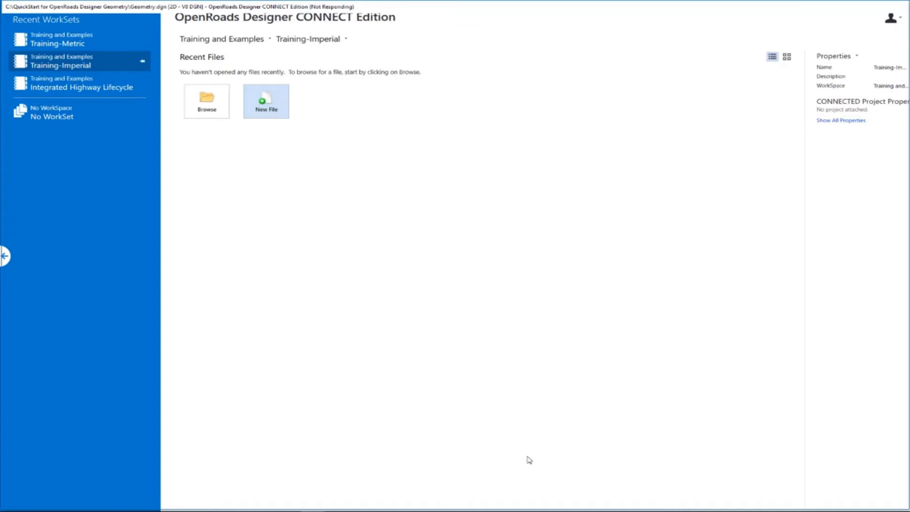
- Load Geometry.dgn into the OpenRoads Modeling workflow with an empty design view
left_click(265, 101)
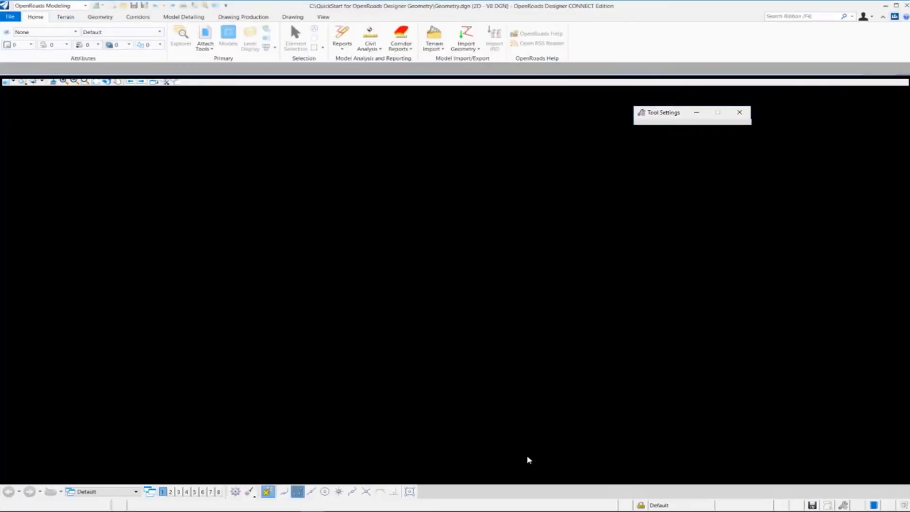
left_click(296, 40)
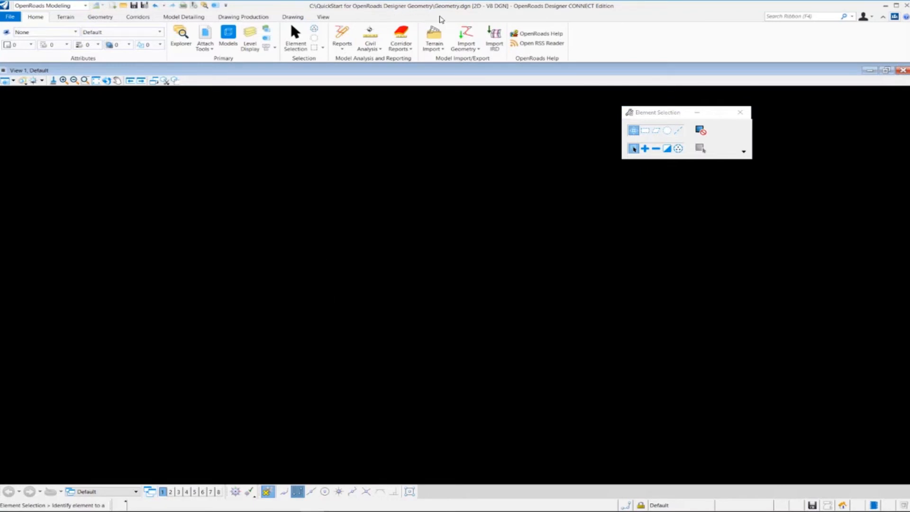
mouse_move(492, 18)
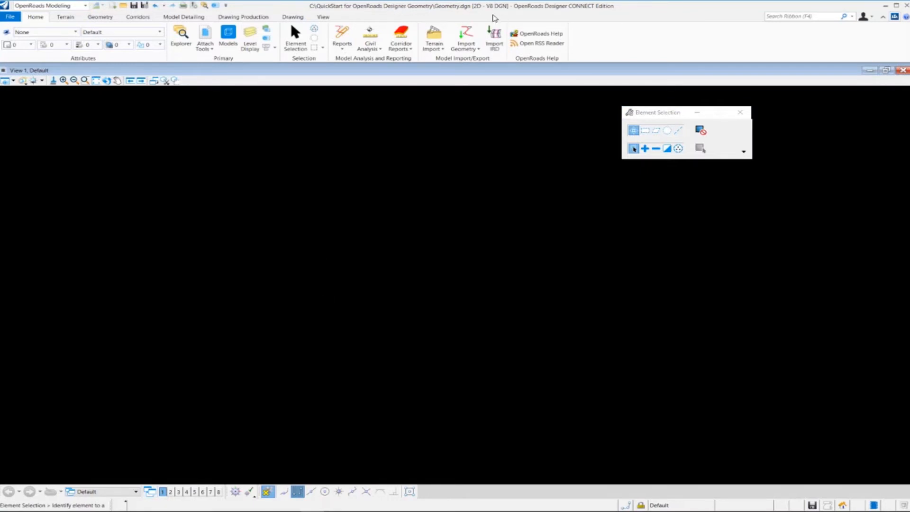
mouse_move(332, 183)
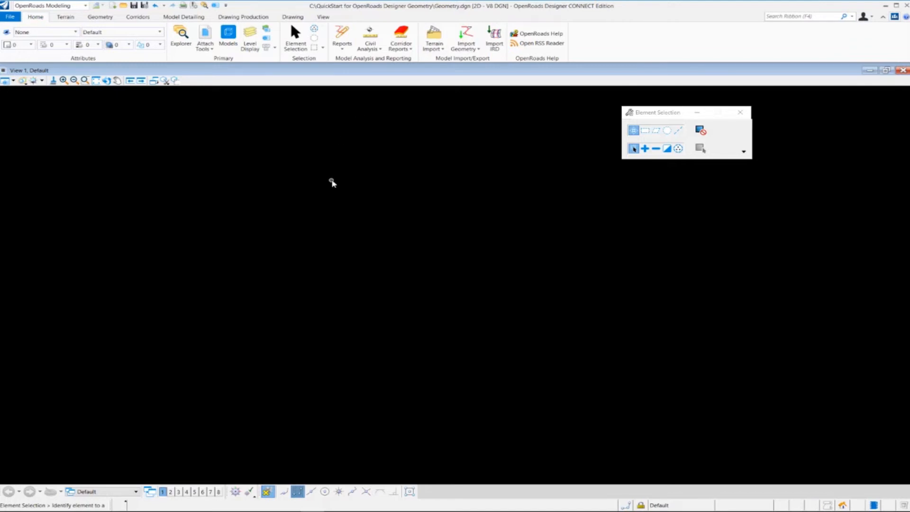
mouse_move(225, 139)
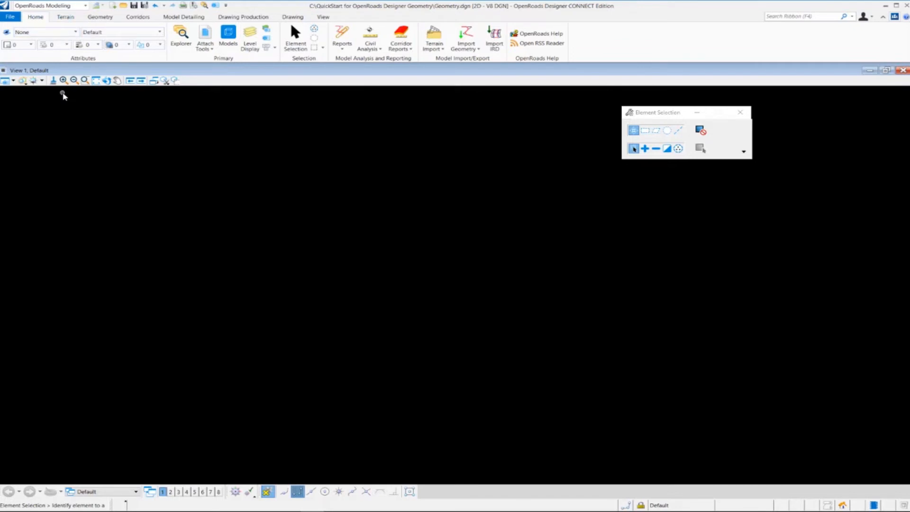
mouse_move(65, 16)
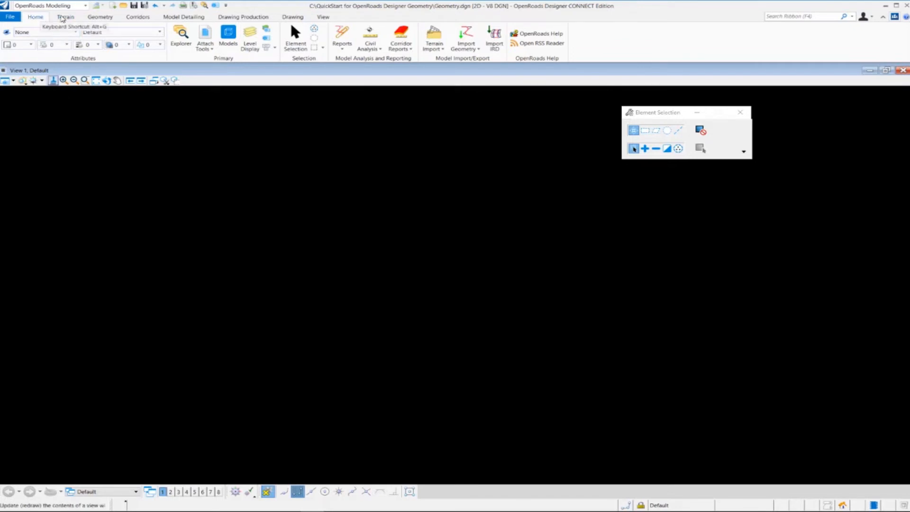
- Browse the Geometry and Corridors ribbon toolsets, then list the available workflows
left_click(99, 16)
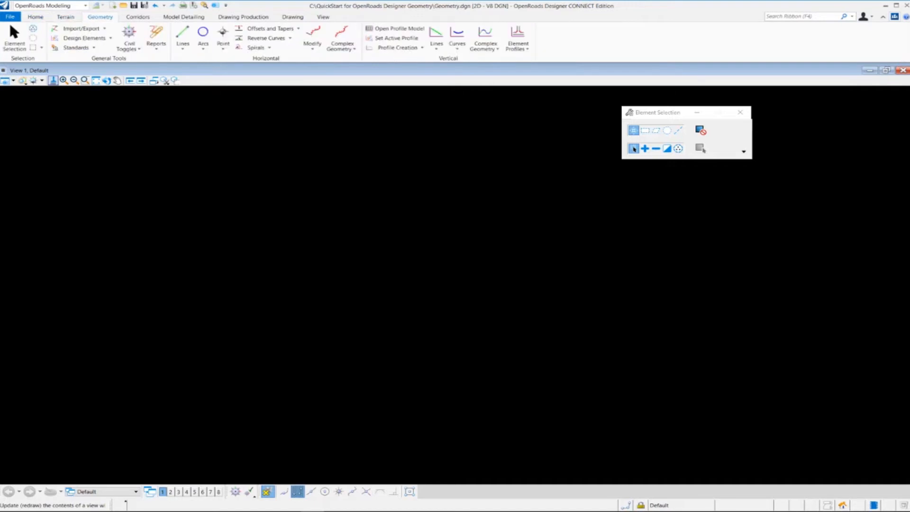
left_click(137, 16)
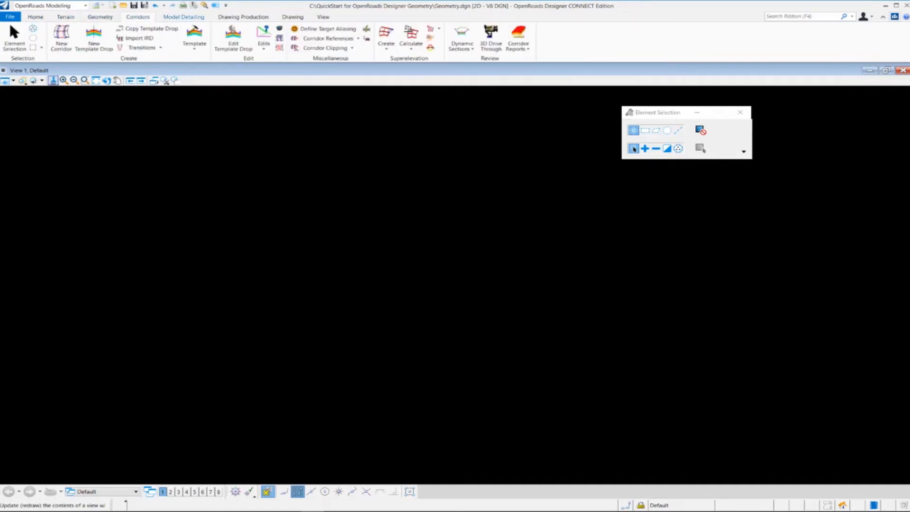
left_click(242, 16)
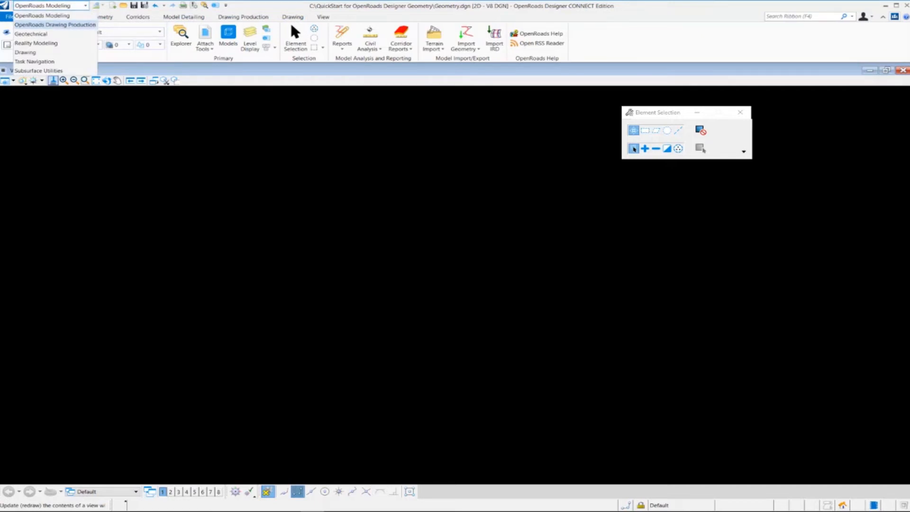
- Cycle through Drawing Production and Geotechnical workflows, returning to OpenRoads Modeling's Geometry tools
left_click(55, 25)
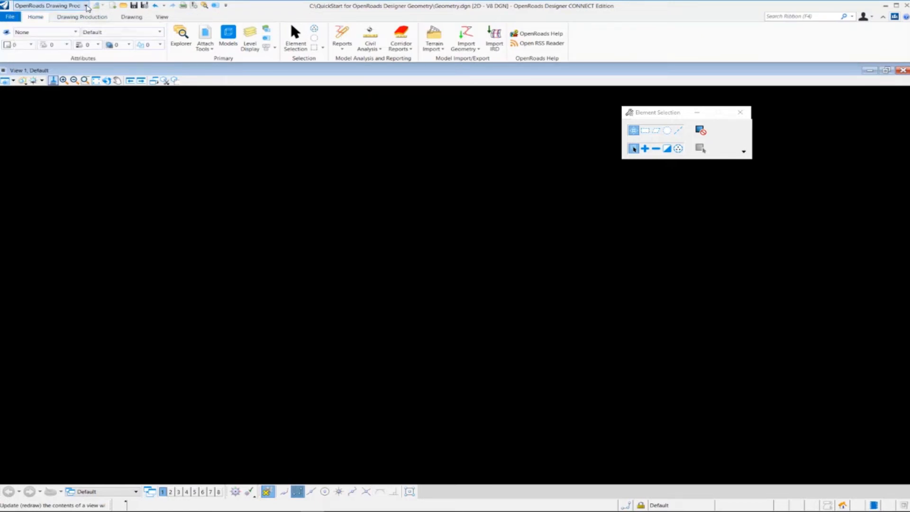
left_click(86, 5)
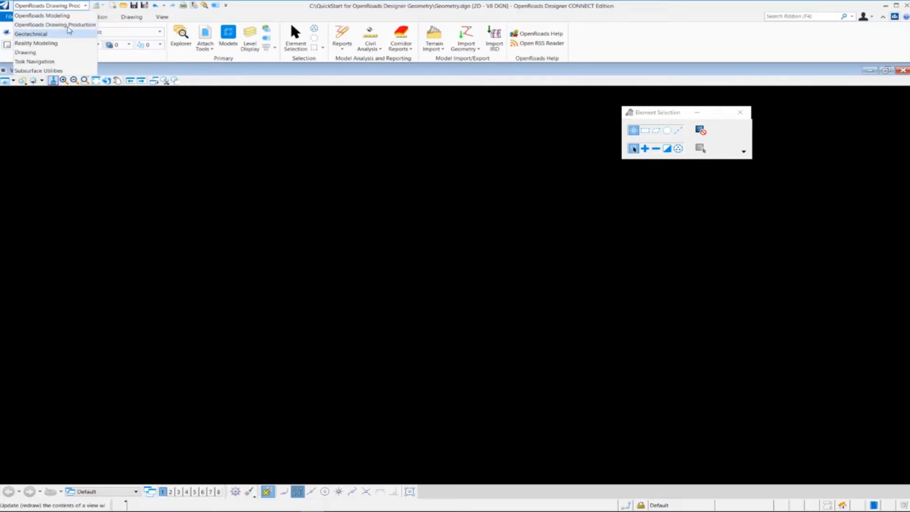
left_click(31, 34)
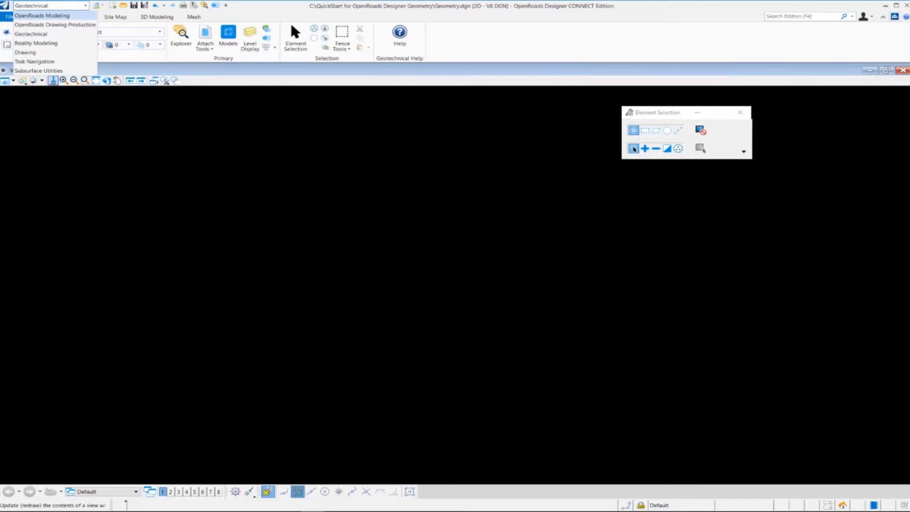
left_click(41, 15)
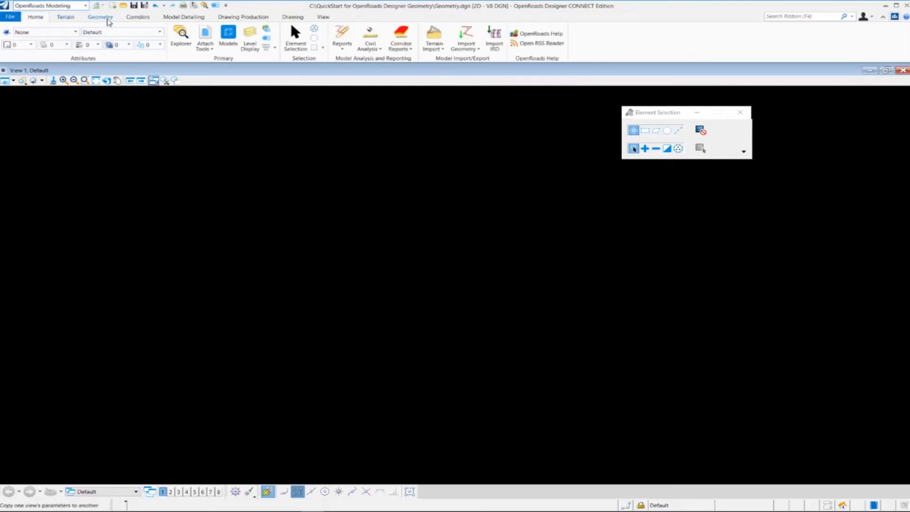
left_click(100, 16)
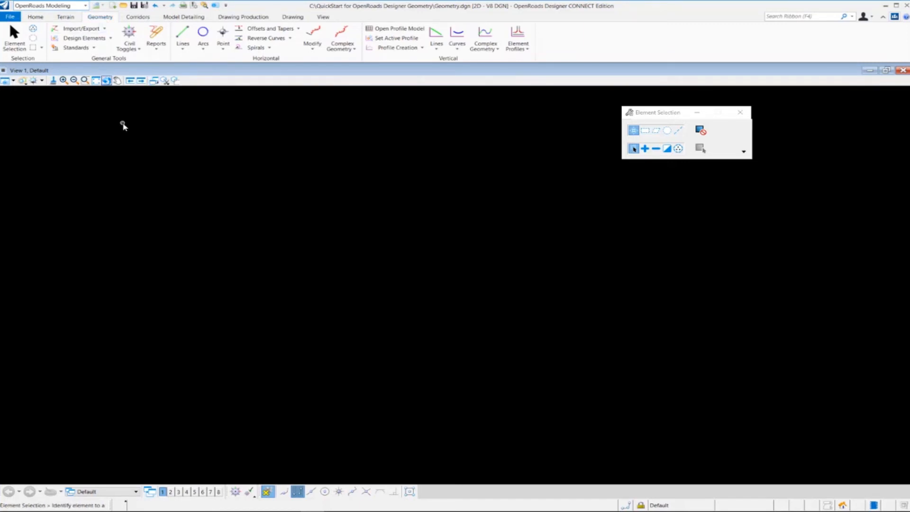
mouse_move(9, 16)
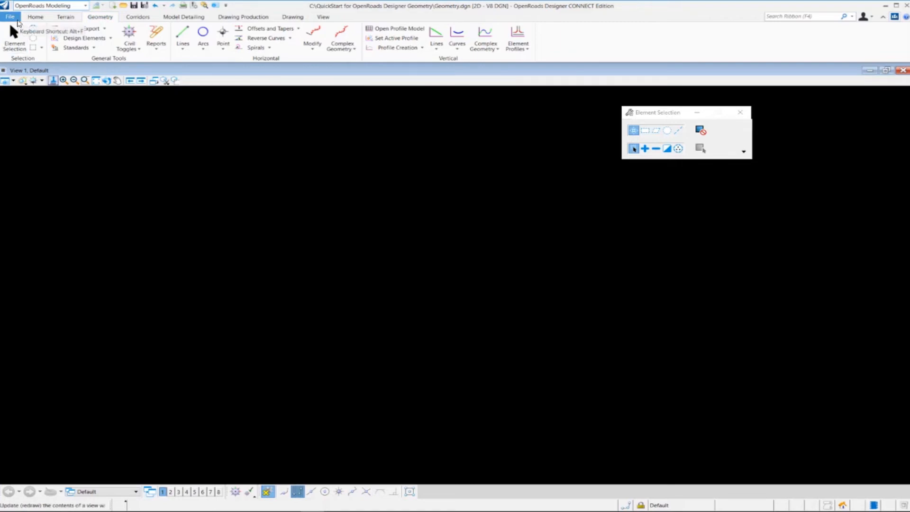
left_click(10, 16)
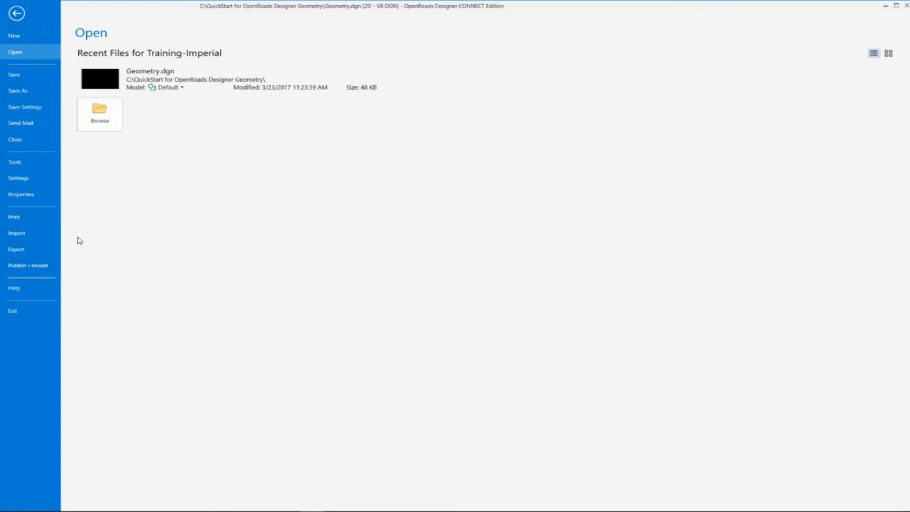
mouse_move(79, 239)
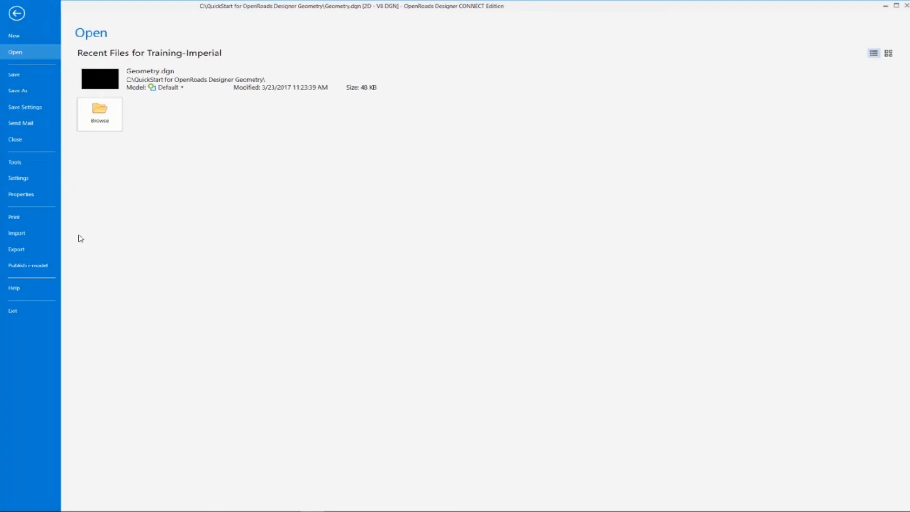
left_click(18, 177)
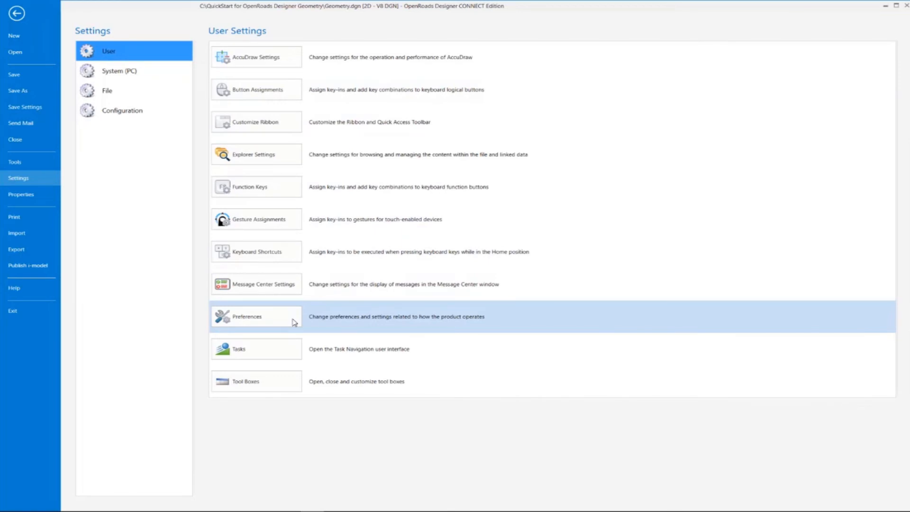
left_click(107, 91)
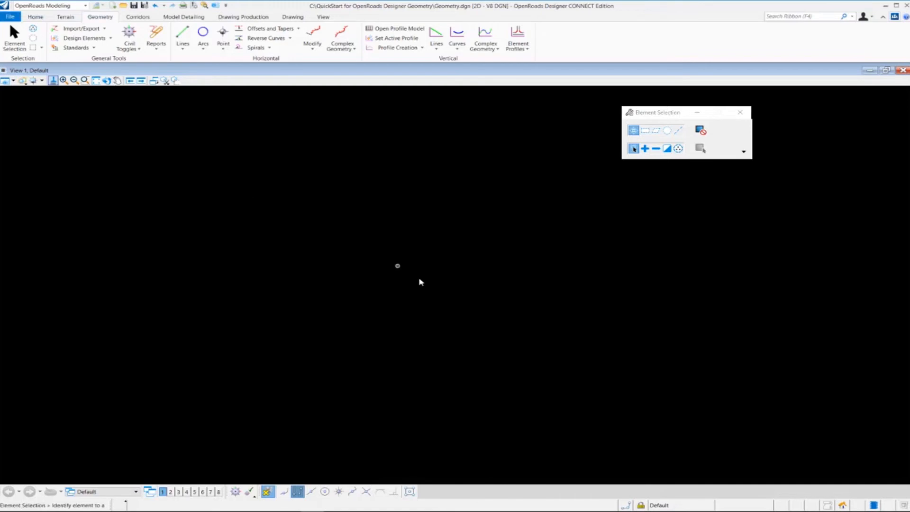
mouse_move(419, 281)
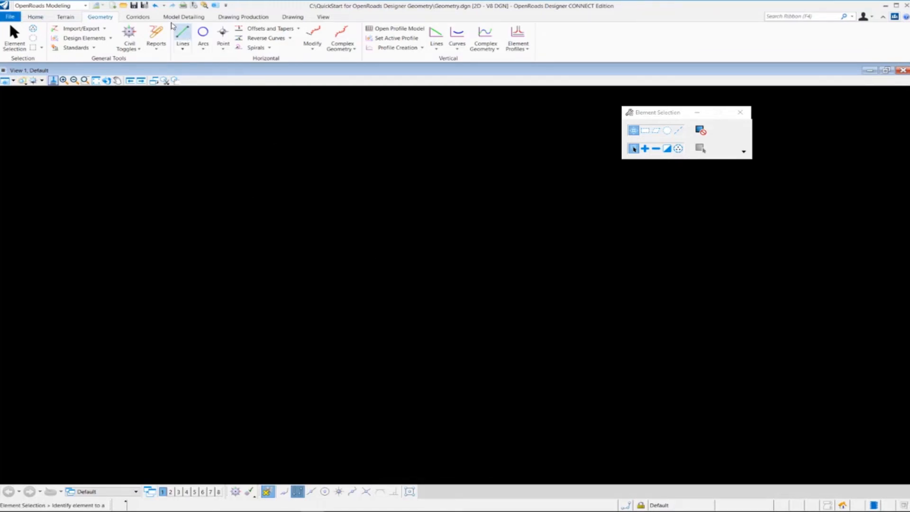
mouse_move(133, 6)
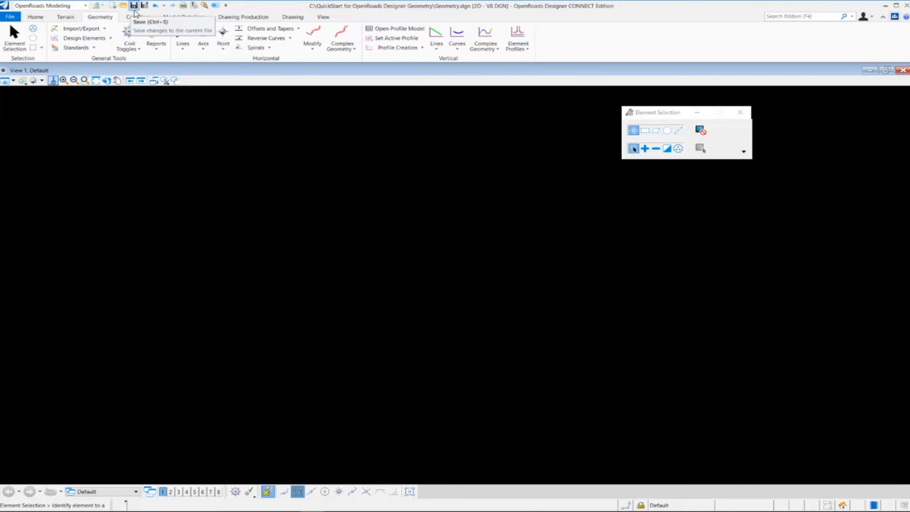
mouse_move(155, 6)
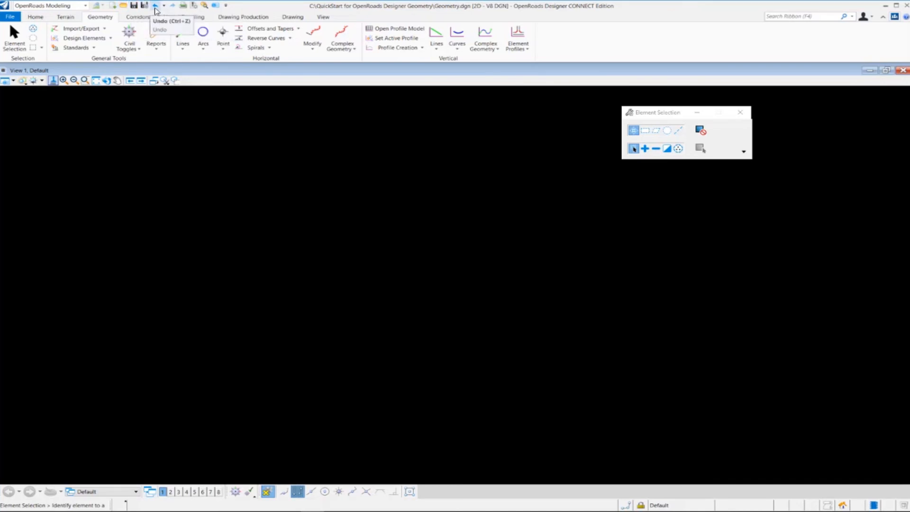
mouse_move(183, 6)
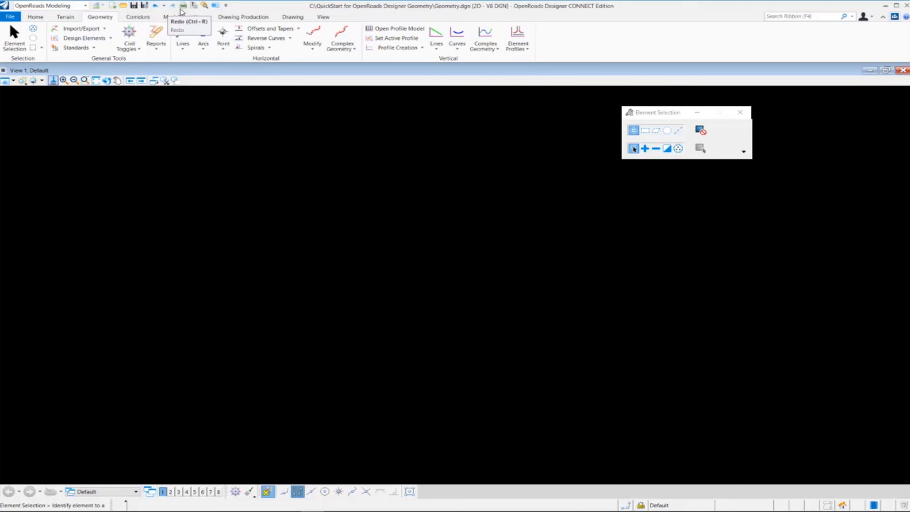
mouse_move(276, 186)
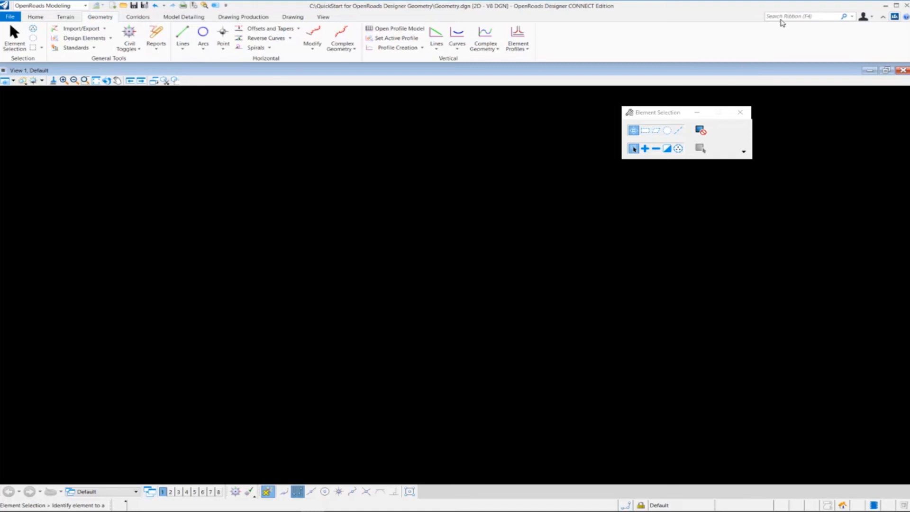
- Search the ribbon for 'arc' and launch the Arc Between Points tool
left_click(806, 16)
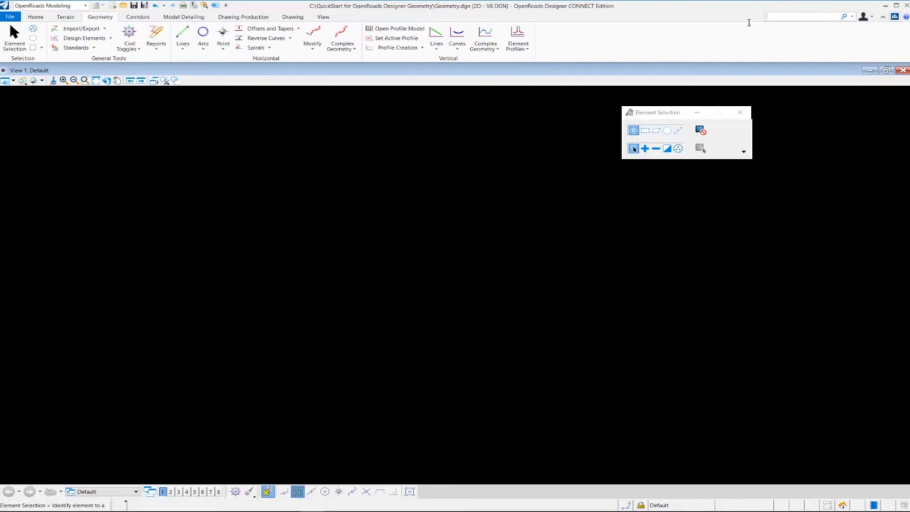
type("arc")
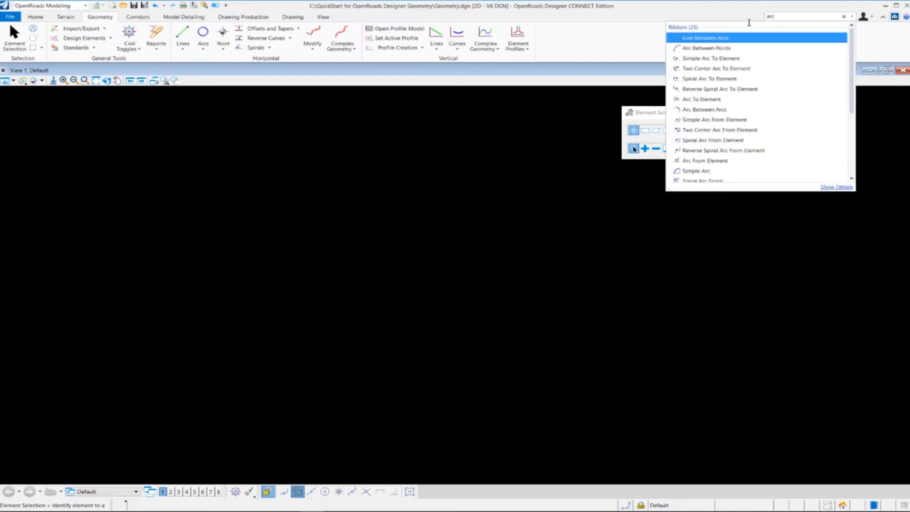
mouse_move(748, 45)
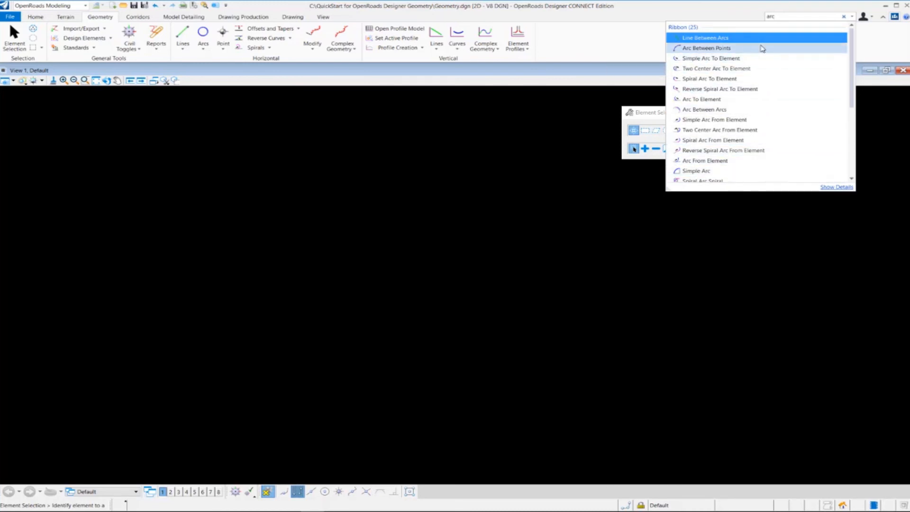
mouse_move(707, 48)
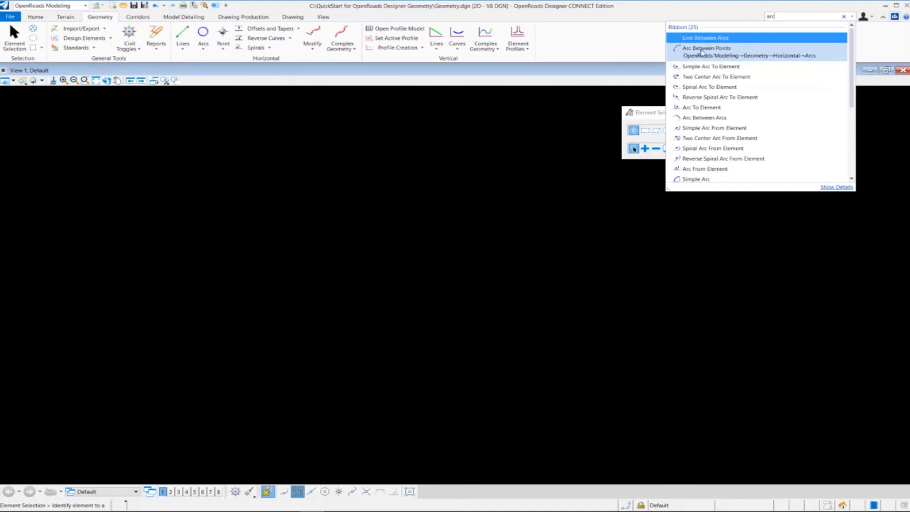
mouse_move(706, 48)
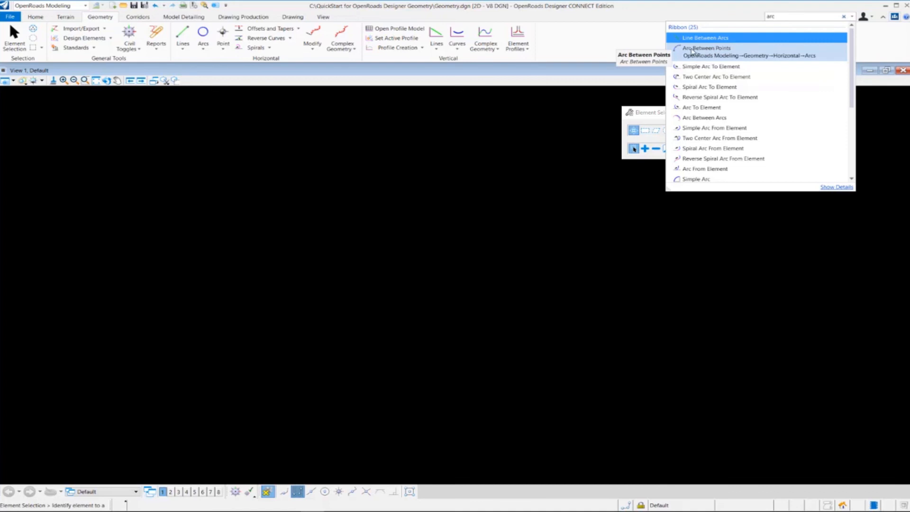
left_click(706, 48)
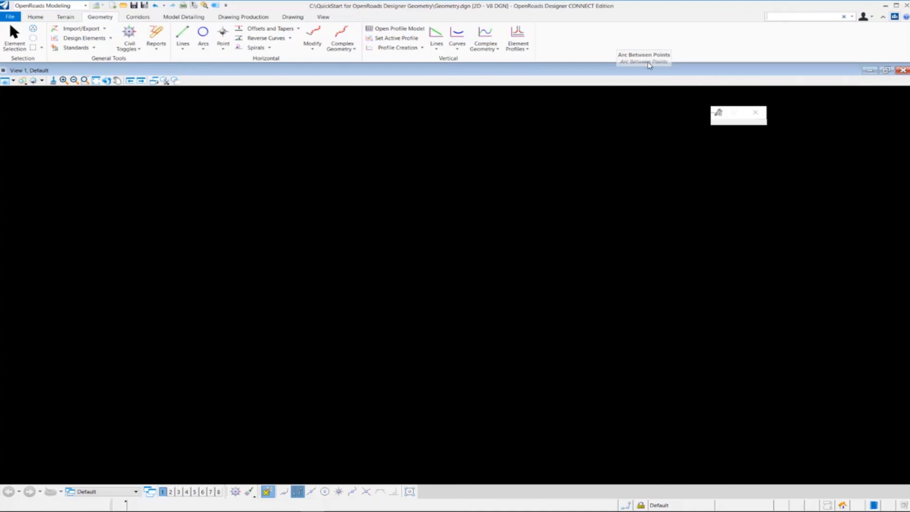